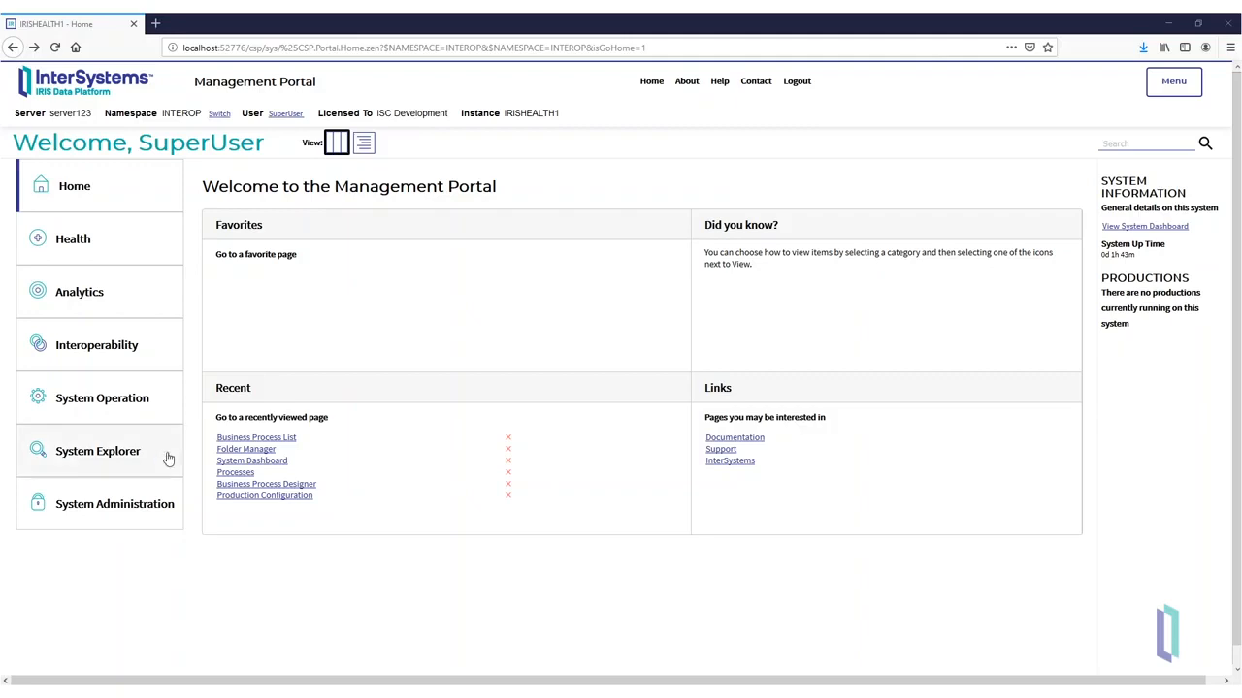
- Launch the Business Process Designer from the home page Recent list
click(97, 345)
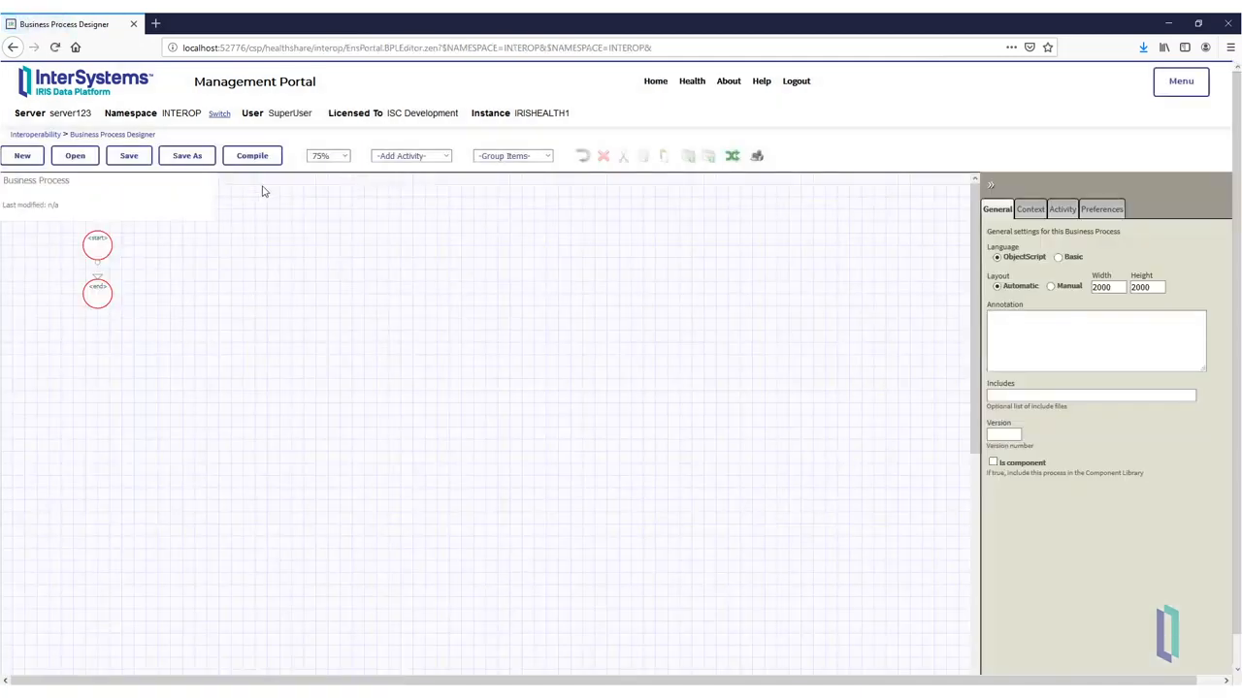
mouse_move(55, 171)
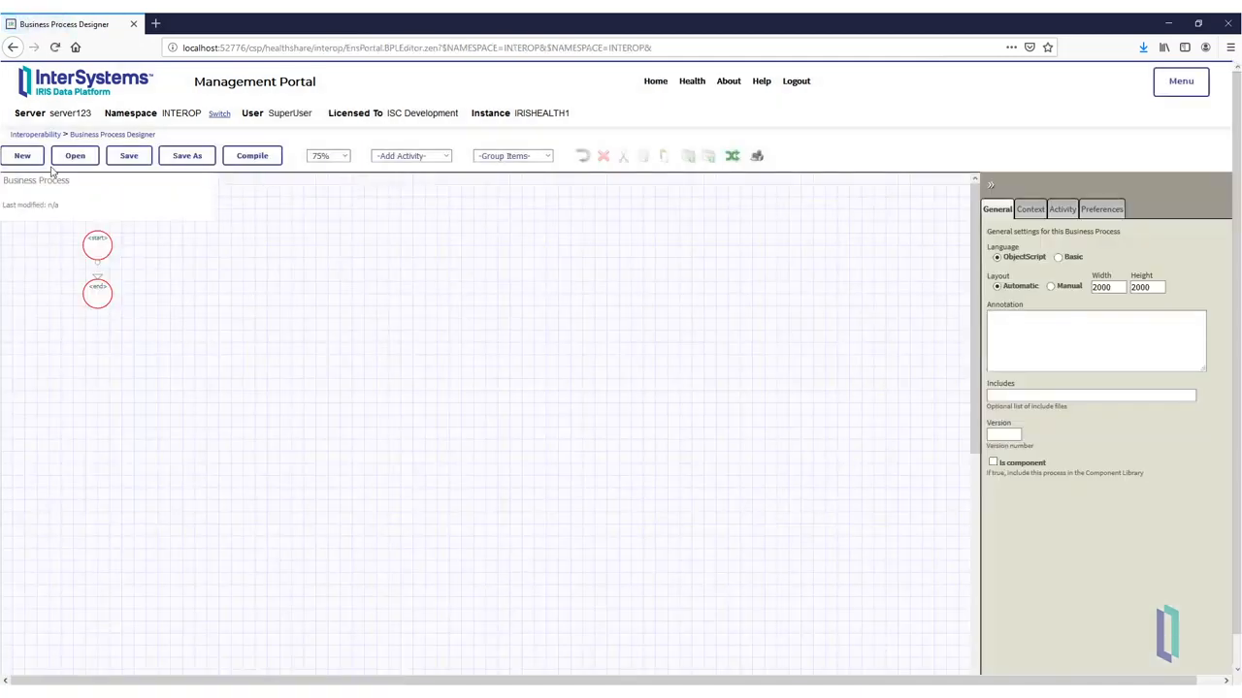
- Create a new business process named PatientApptProcess in the Hospital package
click(22, 155)
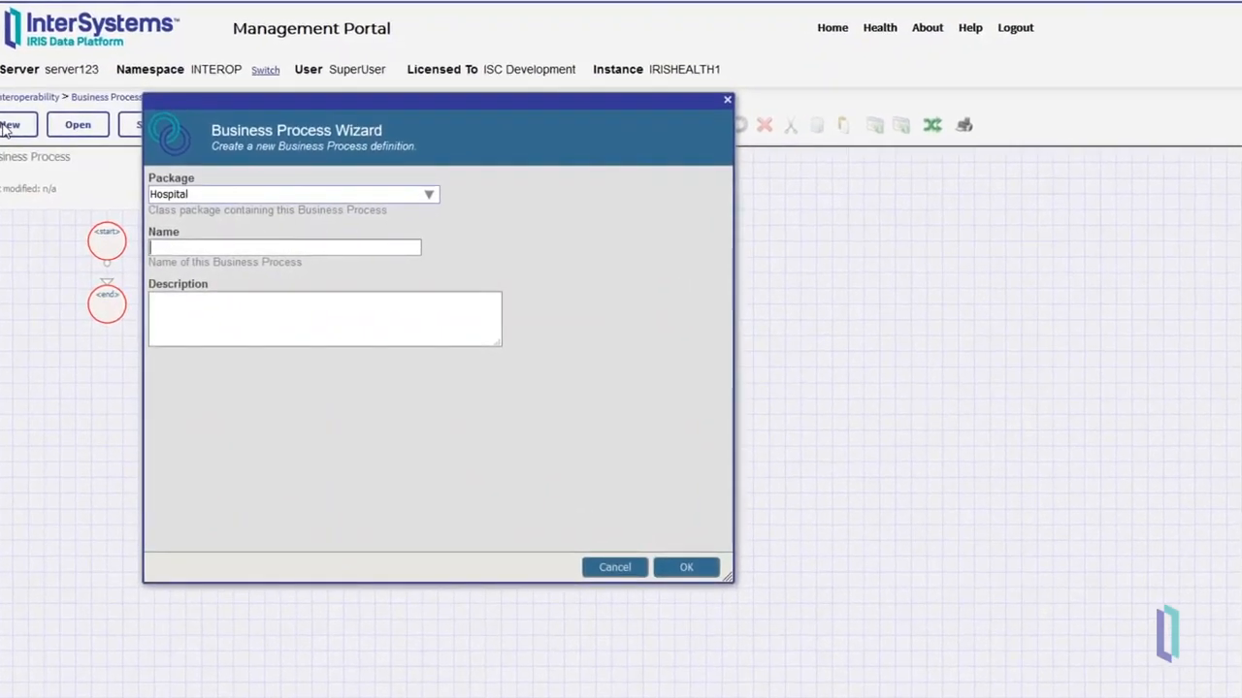
click(429, 194)
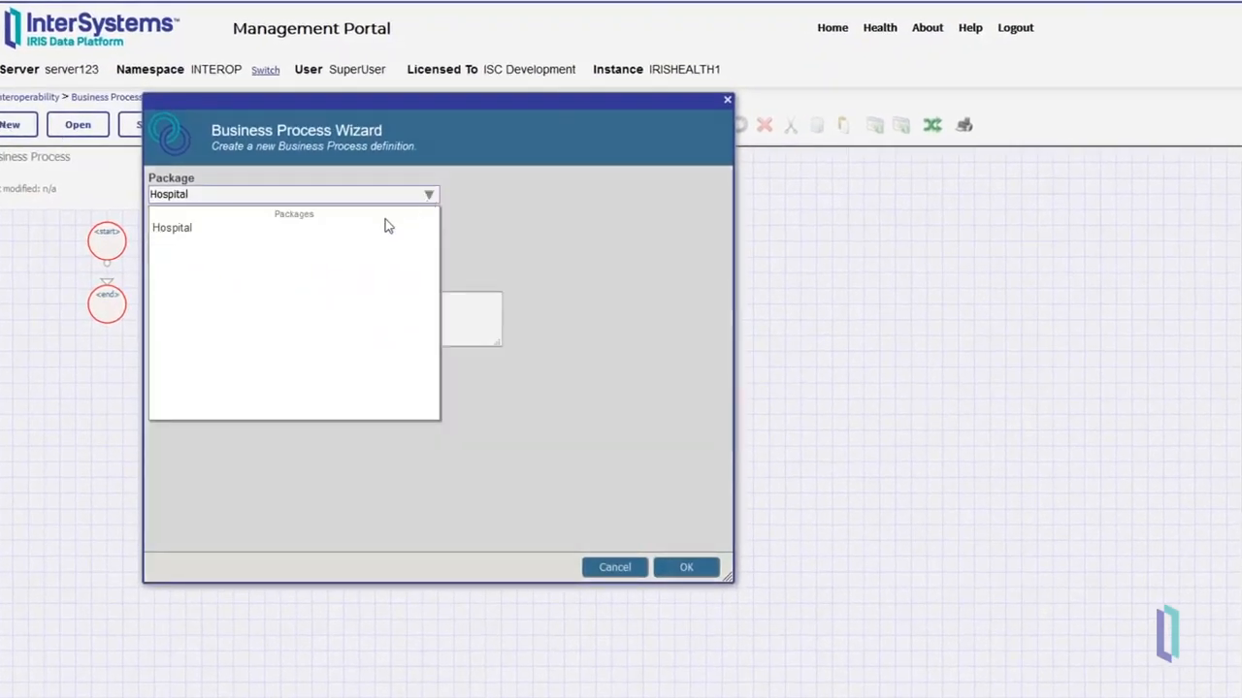
text(PatientApp)
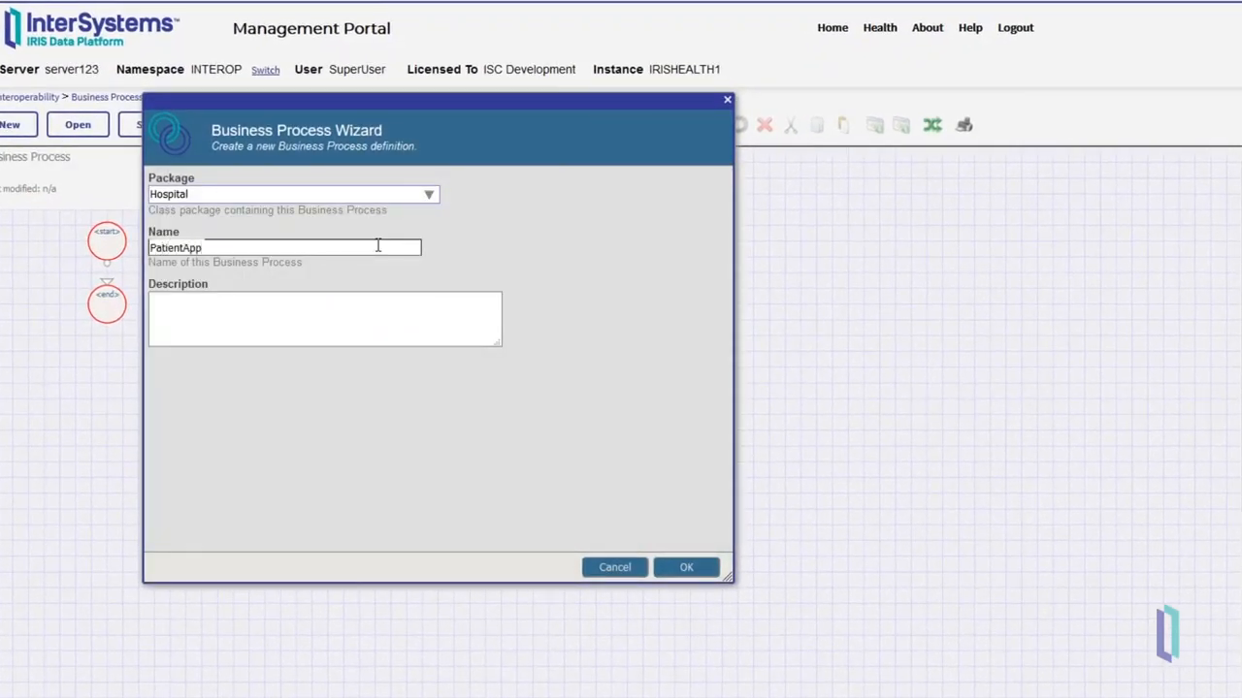
click(687, 567)
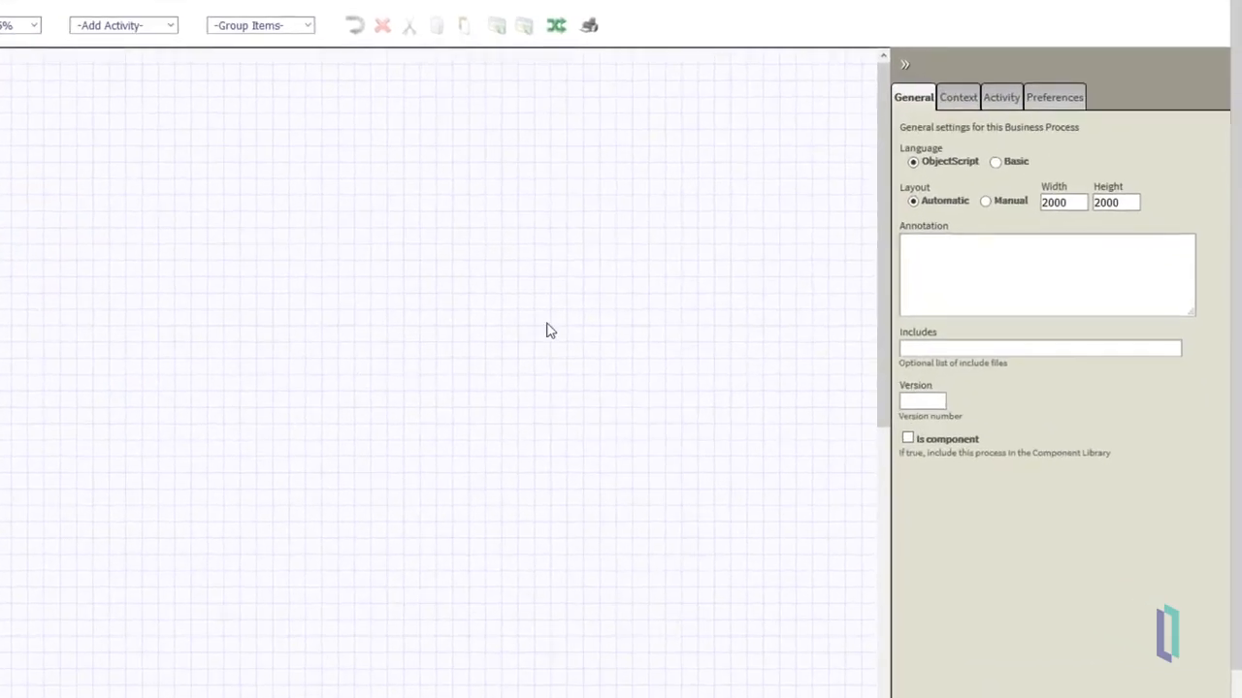
- Set the request class to Hospital.PrimaryPhysicianRequest in the Context settings
click(957, 97)
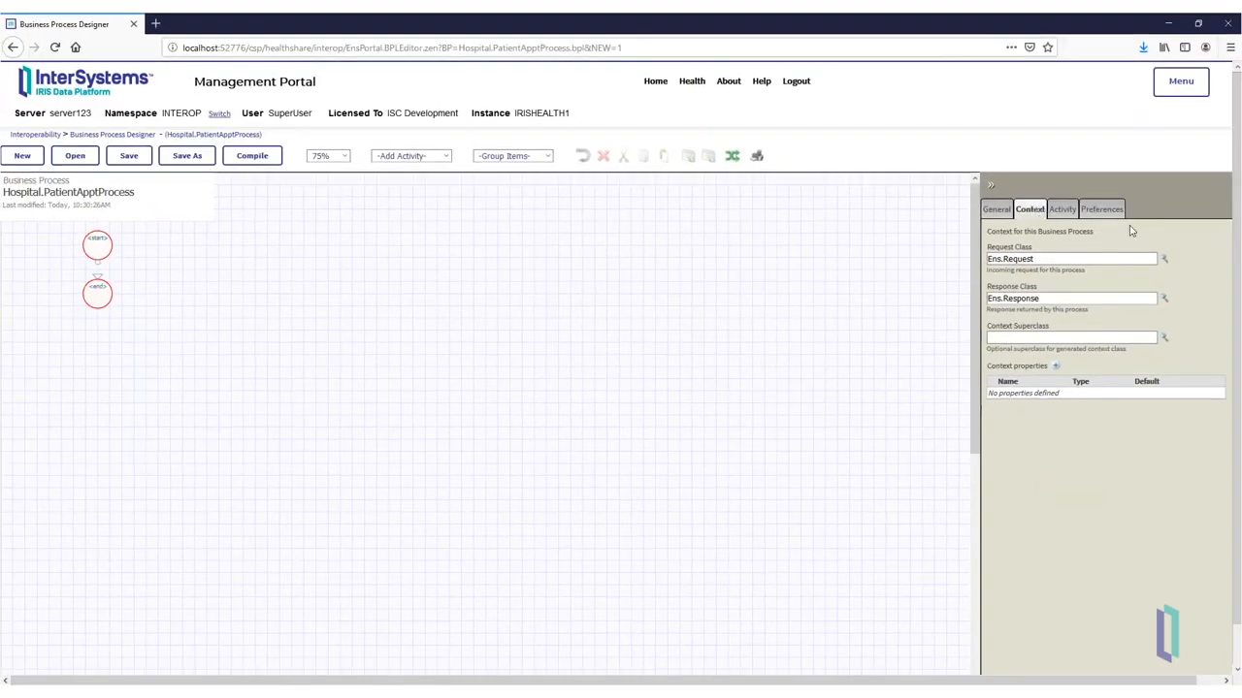
click(1164, 260)
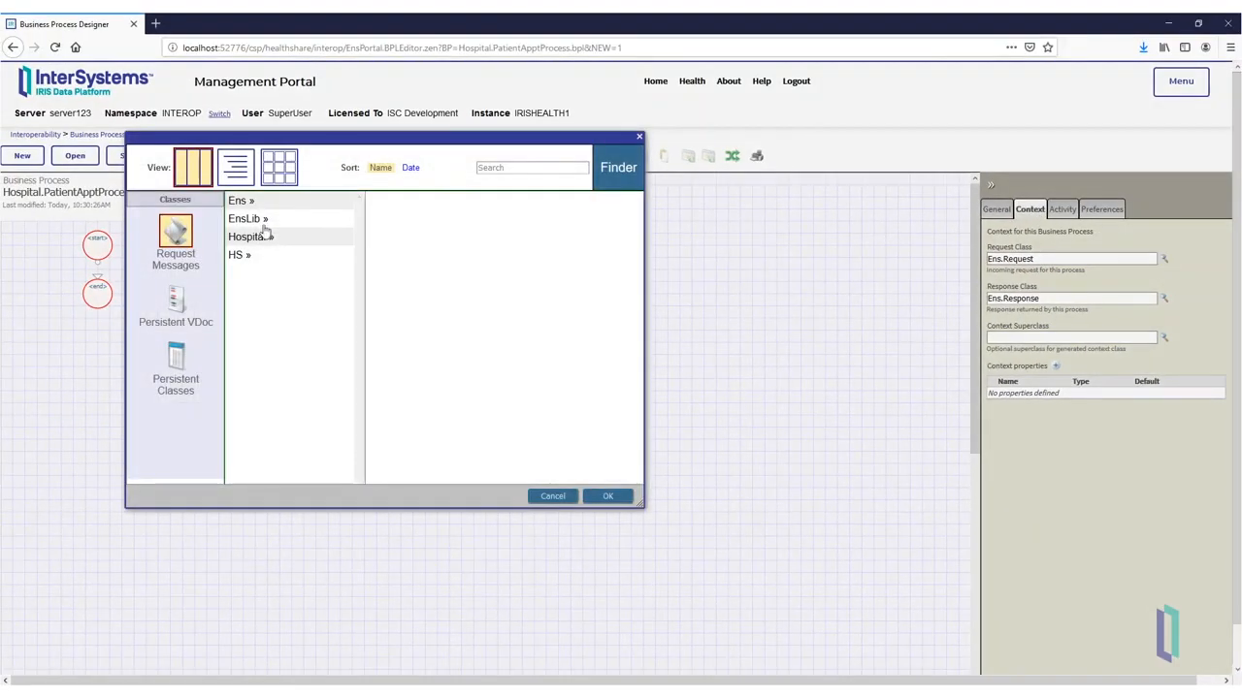
click(249, 237)
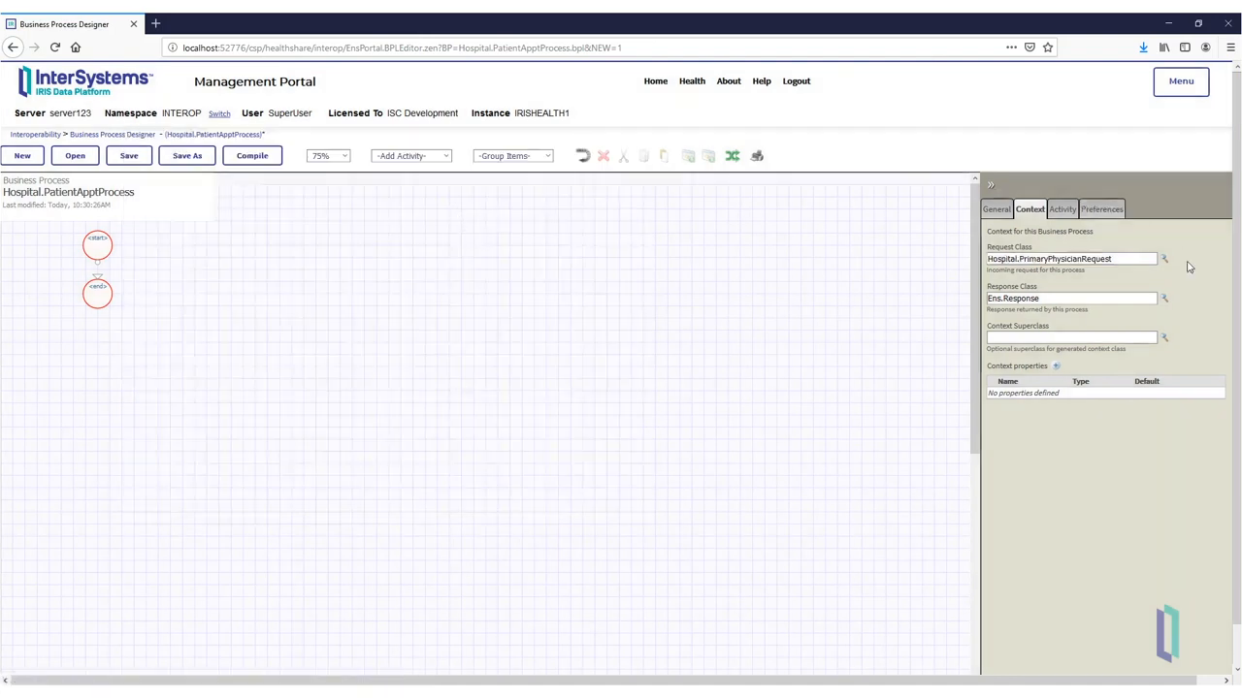
- Set the response class to Hospital.PrimaryPhysicianResponse via the Finder
click(1164, 260)
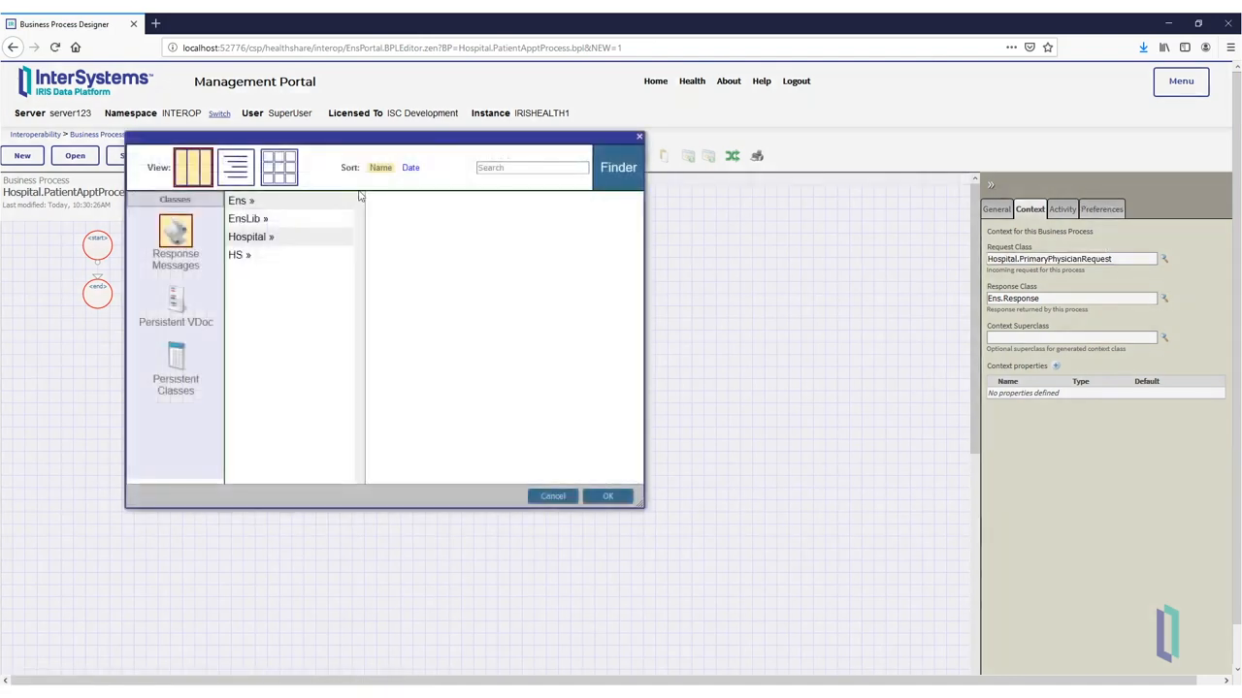
click(248, 237)
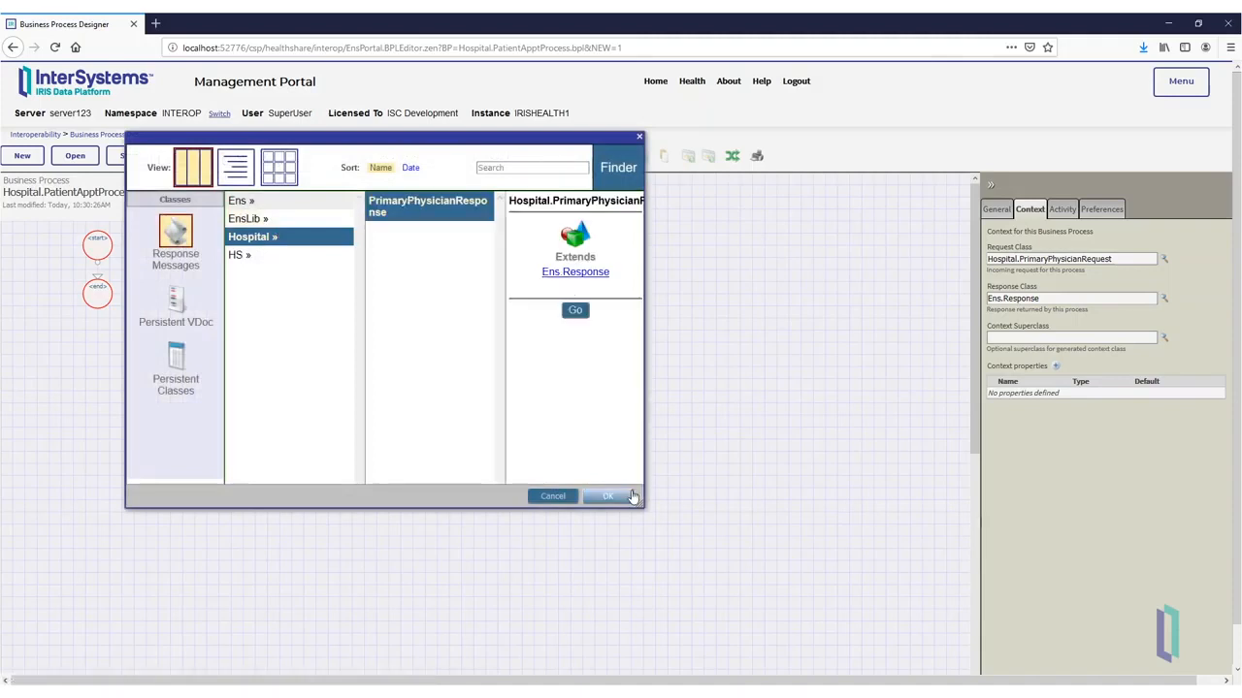
click(605, 497)
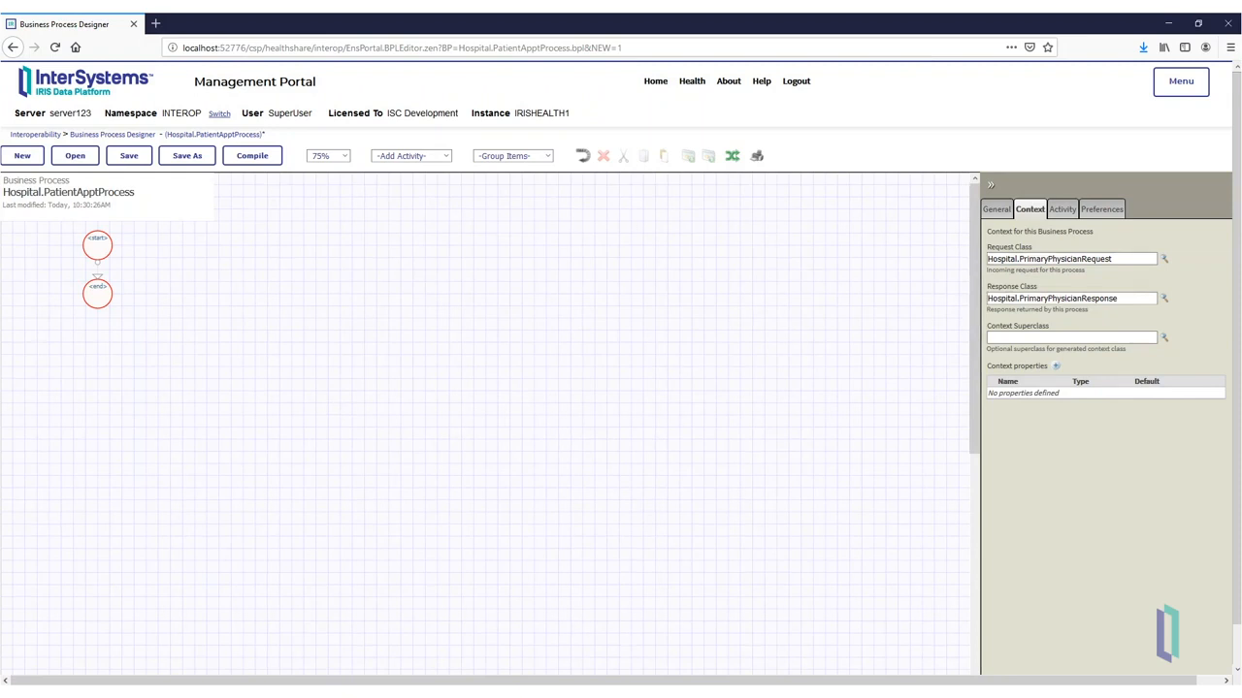
mouse_move(815, 396)
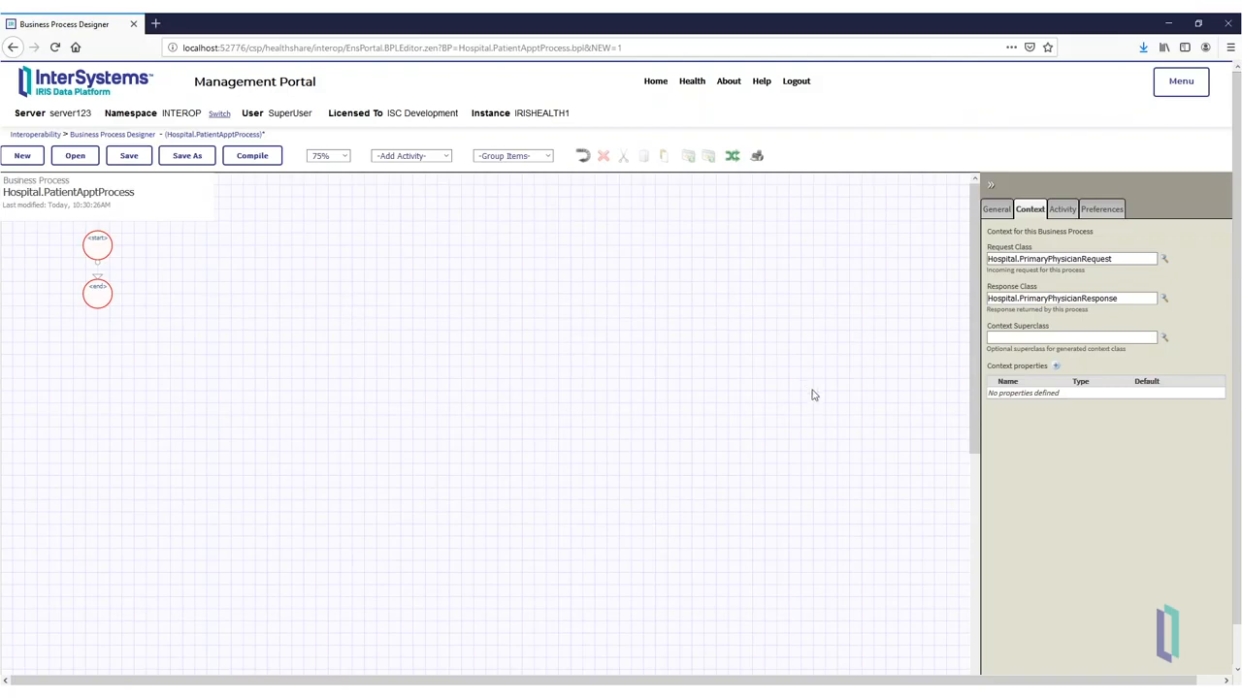
- Add string context properties Location and PhysicianName to the process
click(1055, 365)
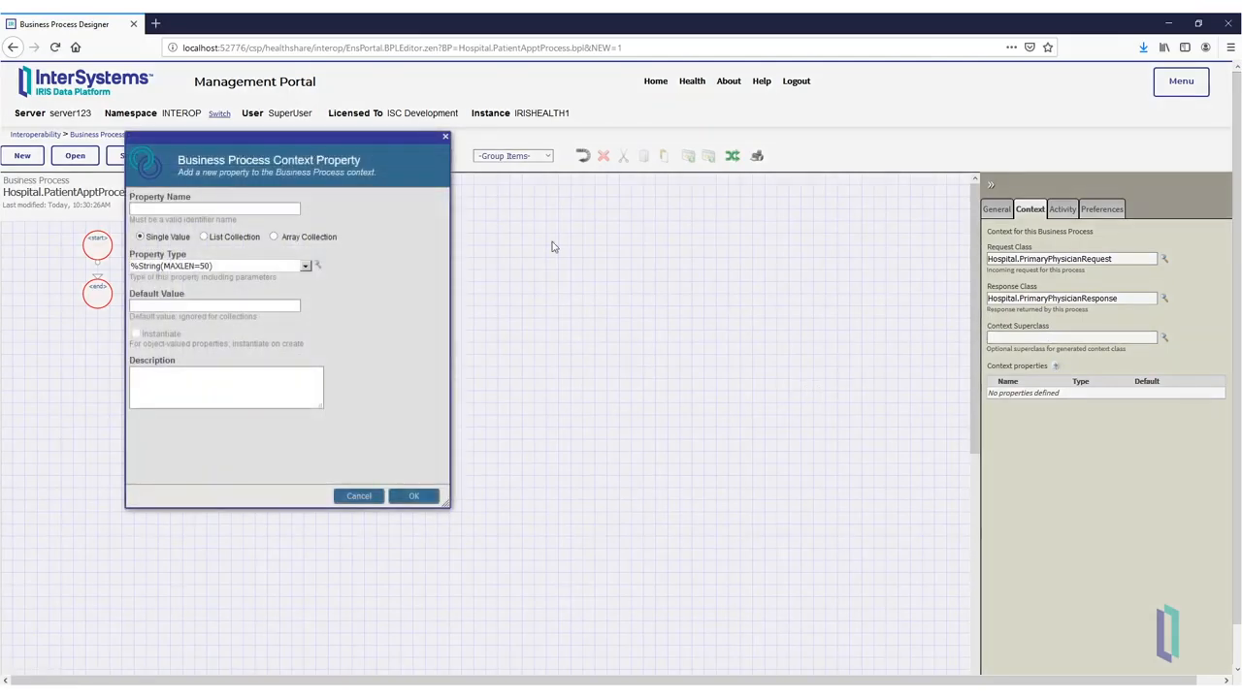
text(Location)
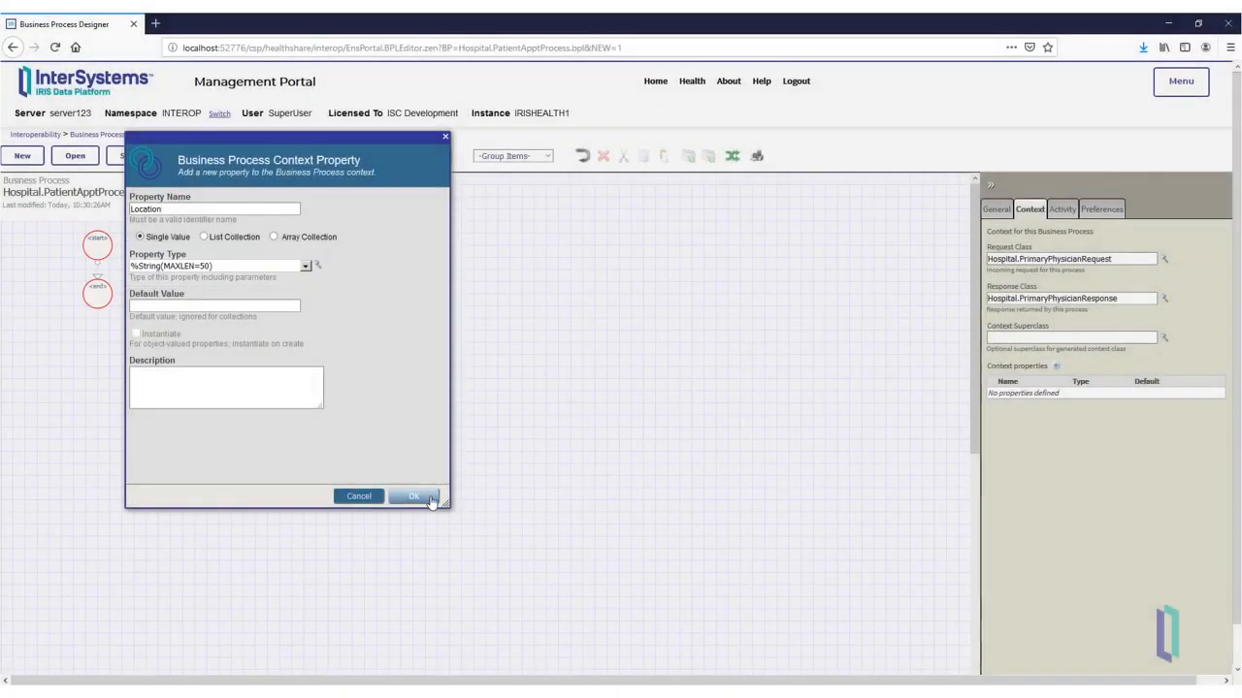
click(413, 496)
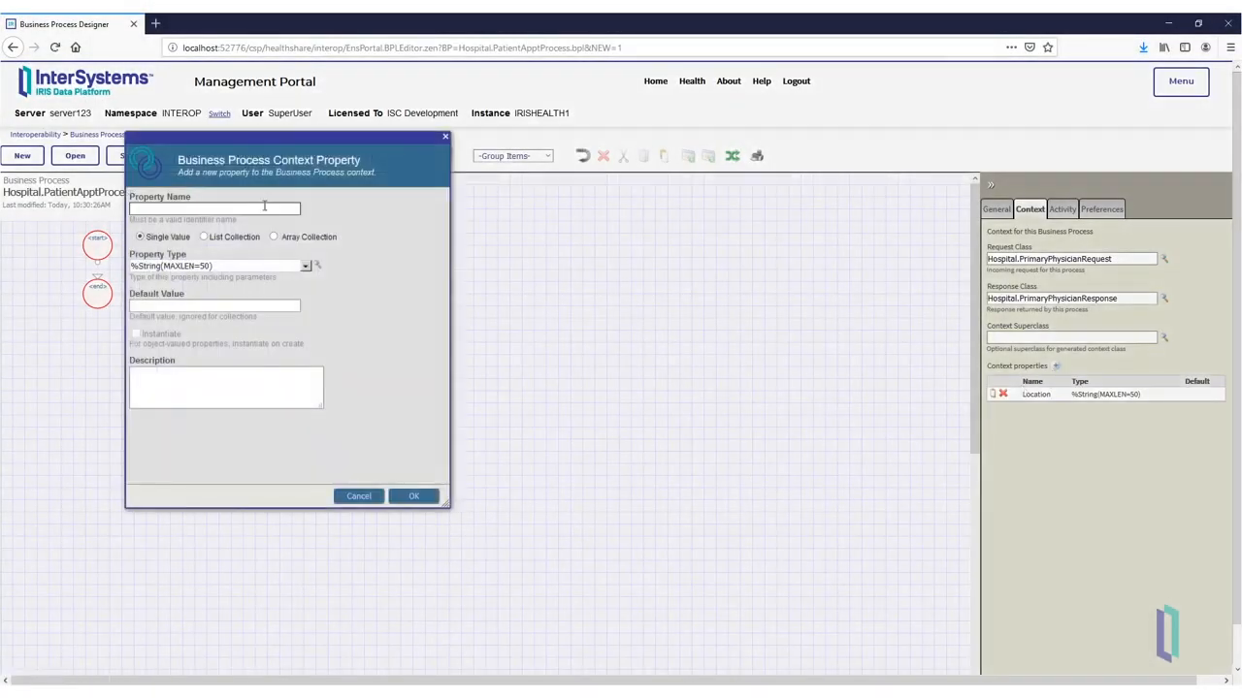
text(PhysicianName)
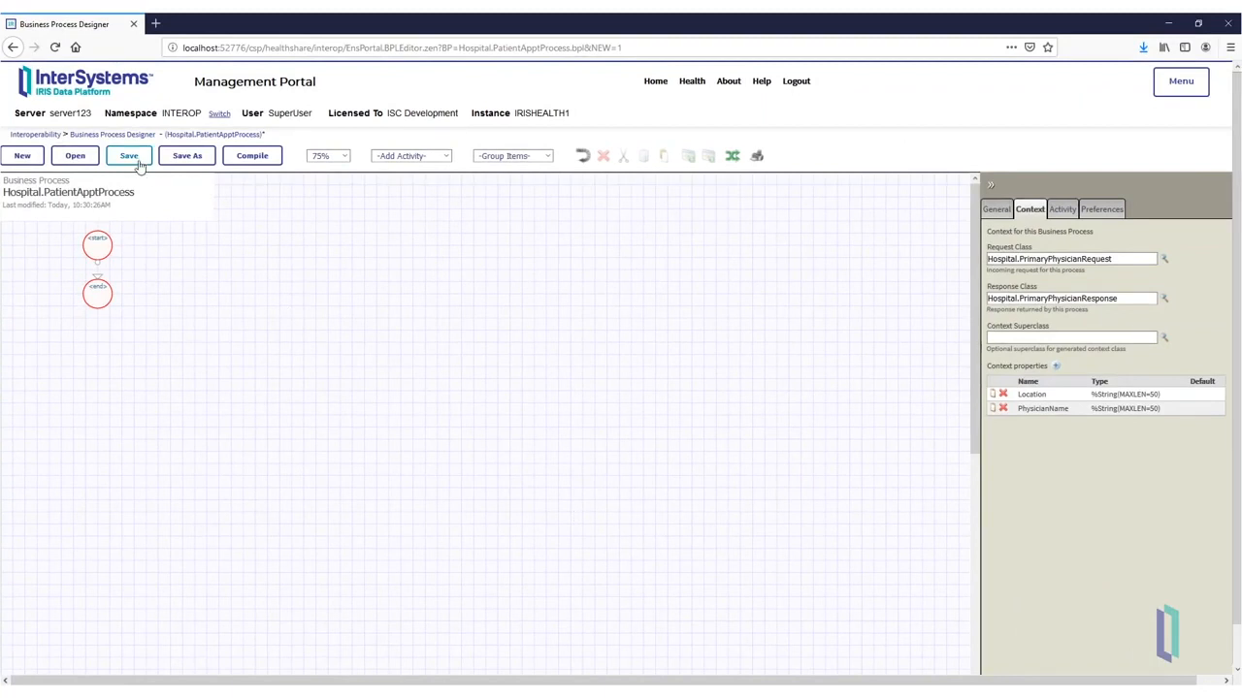
- Save Hospital.PatientApptProcess, accepting the diagram-has-errors and saved-with-errors prompts
click(128, 156)
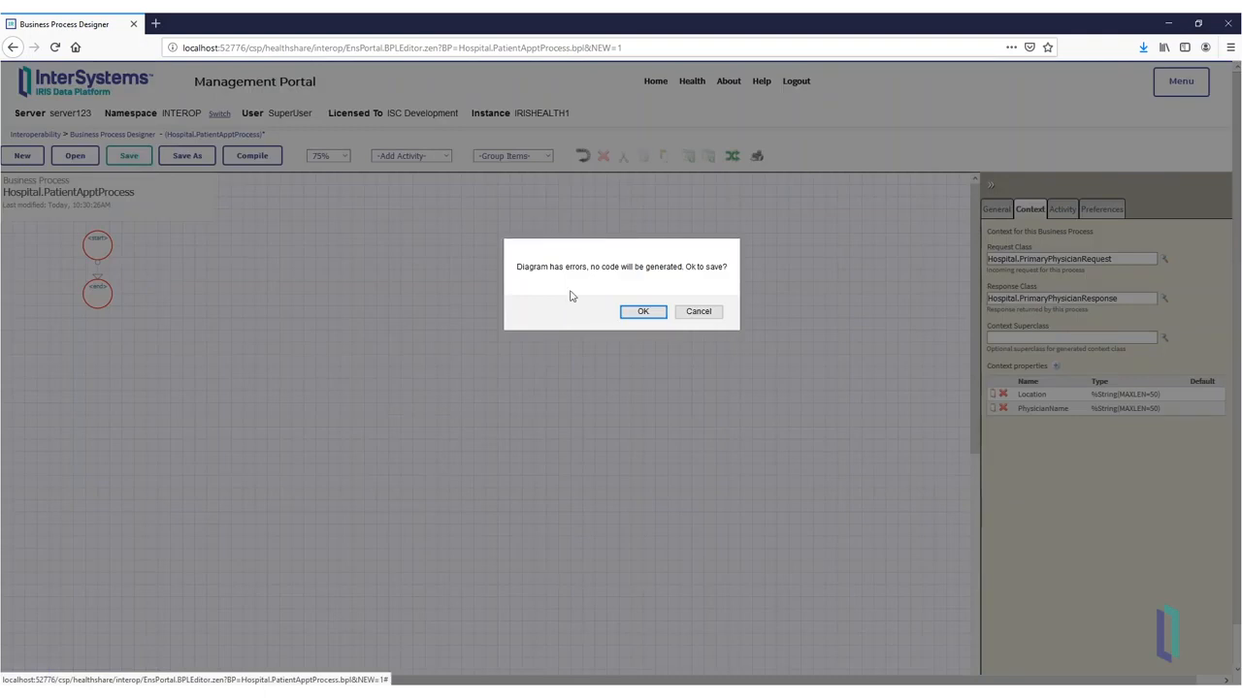
click(642, 310)
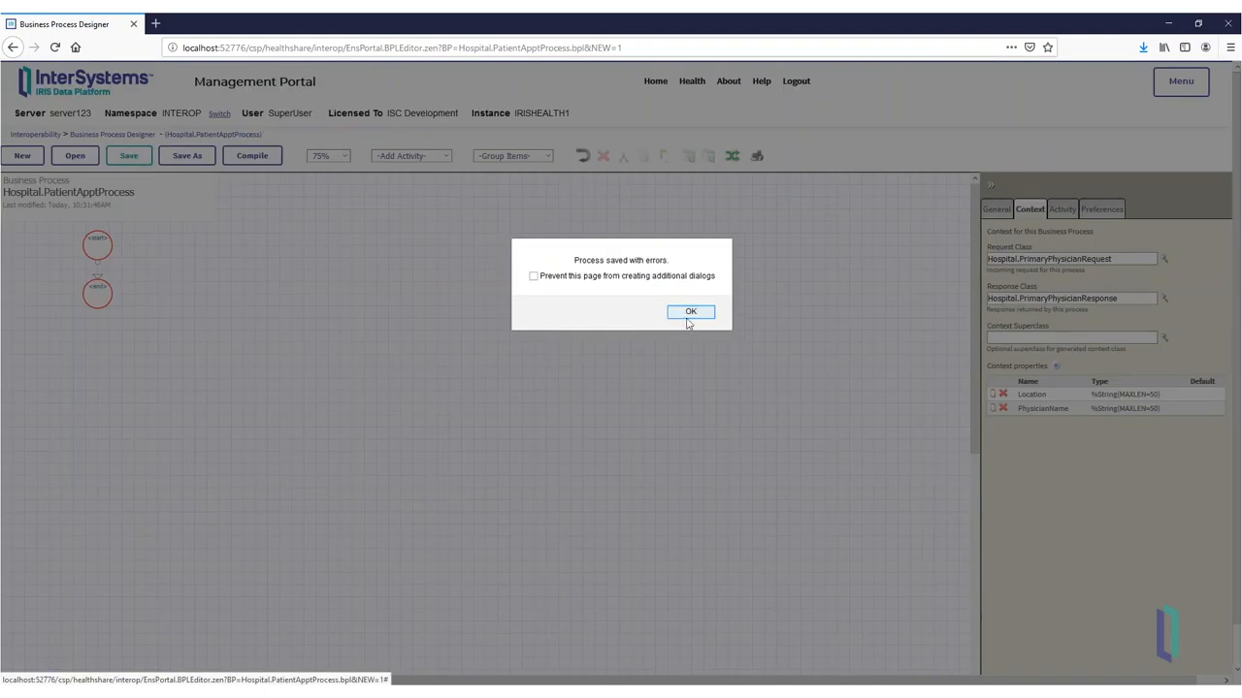
click(691, 310)
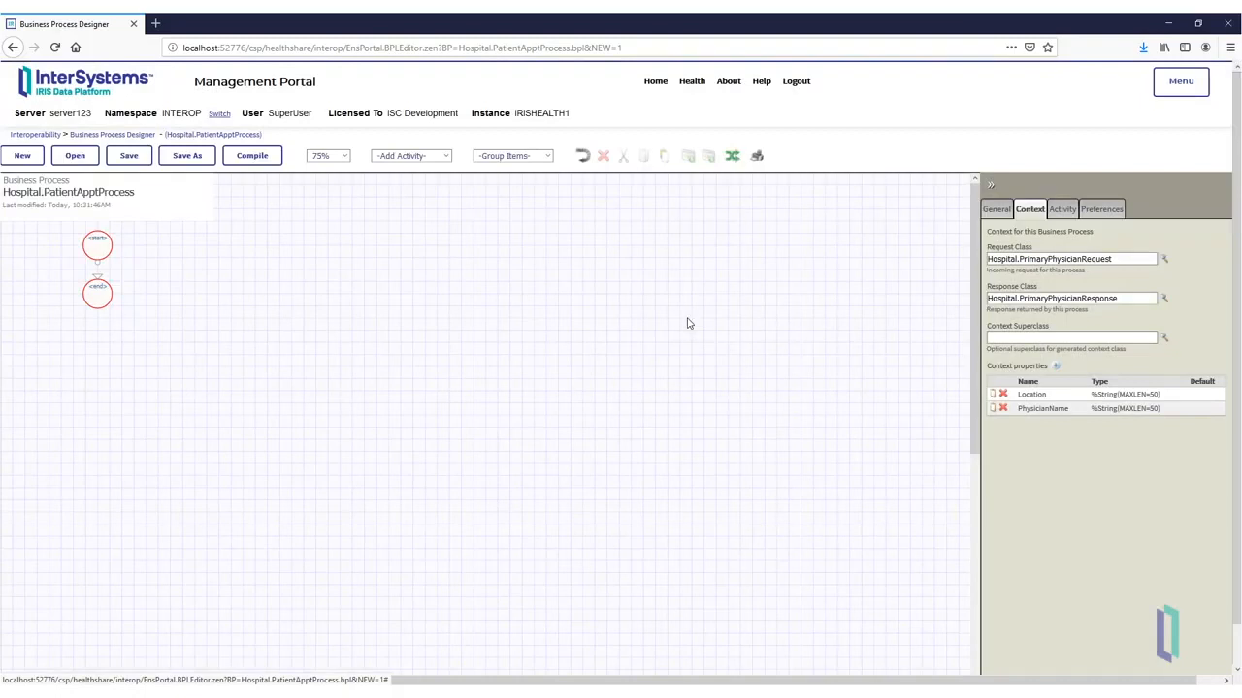